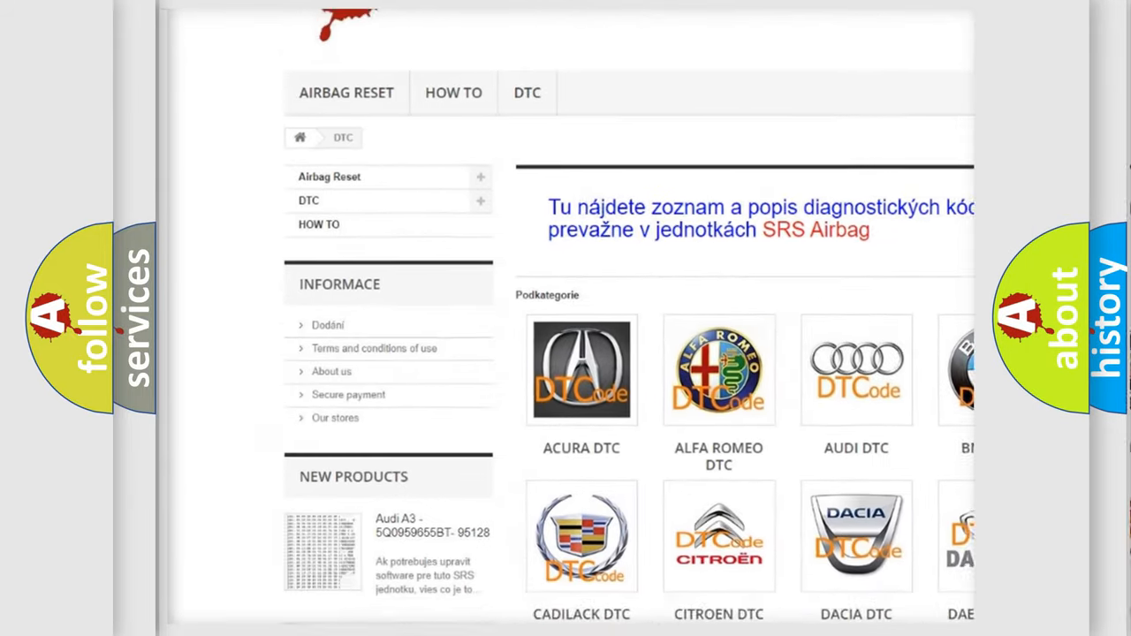
pyautogui.scroll(-3)
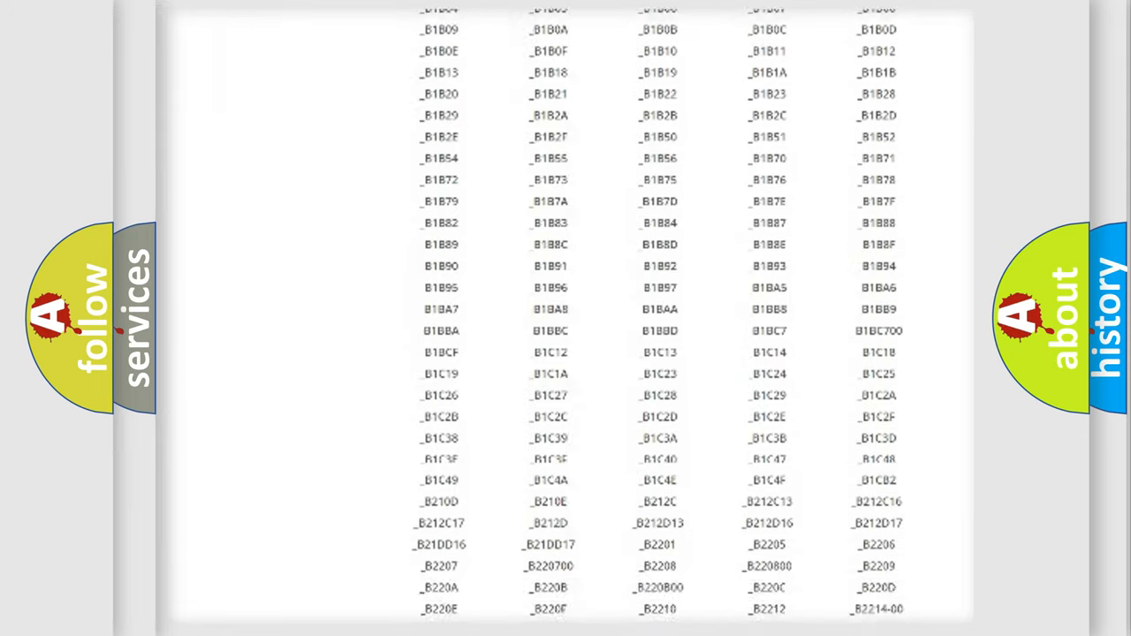
pyautogui.scroll(-3)
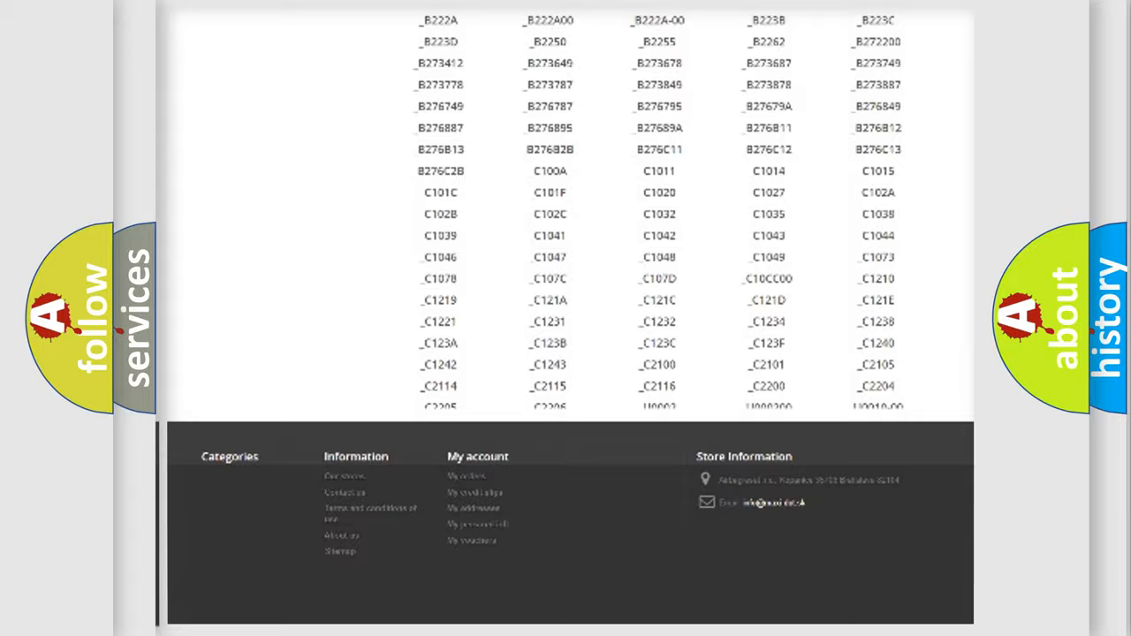
pyautogui.scroll(3)
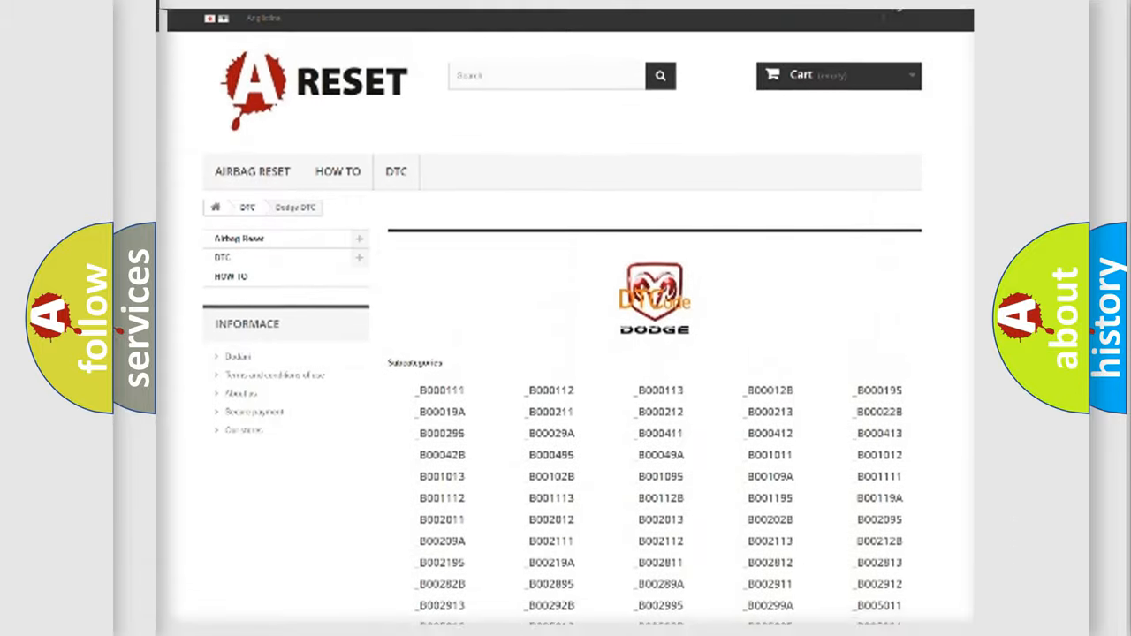